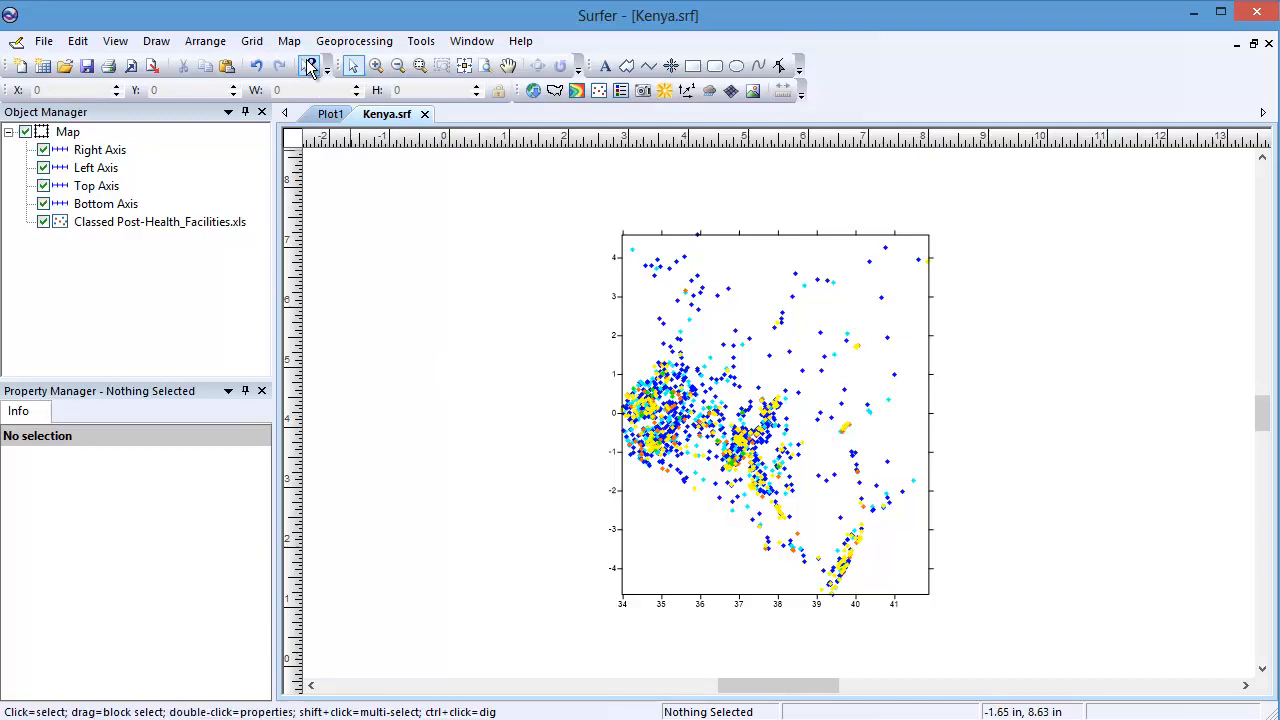
Import Kenya.png via Map > New > Base Map to add the aerial image as a base map.
left_click(288, 40)
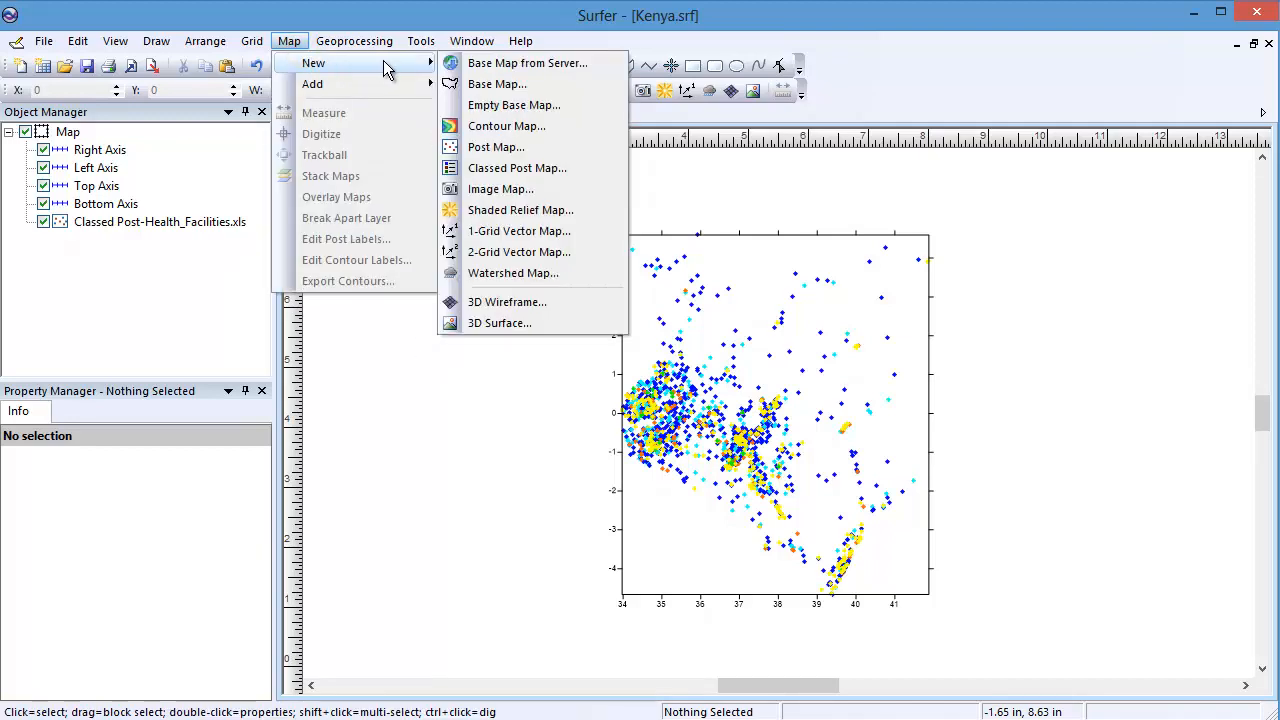
left_click(496, 84)
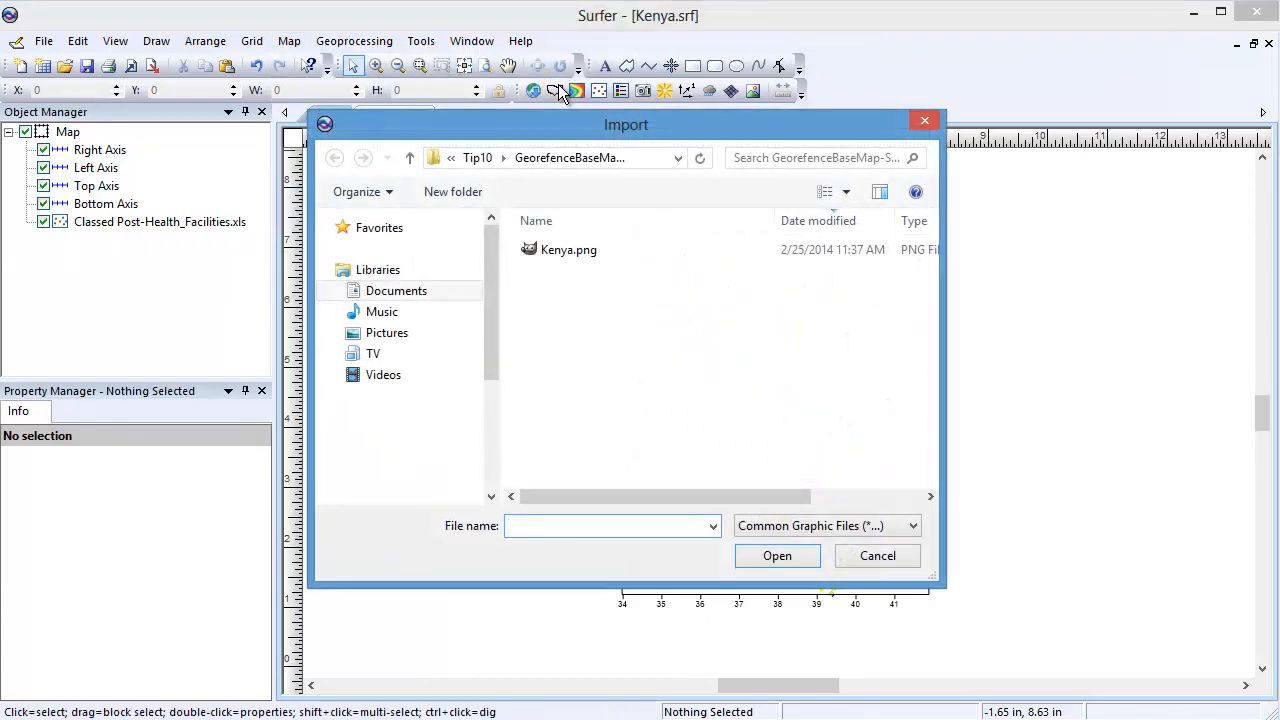
left_click(568, 248)
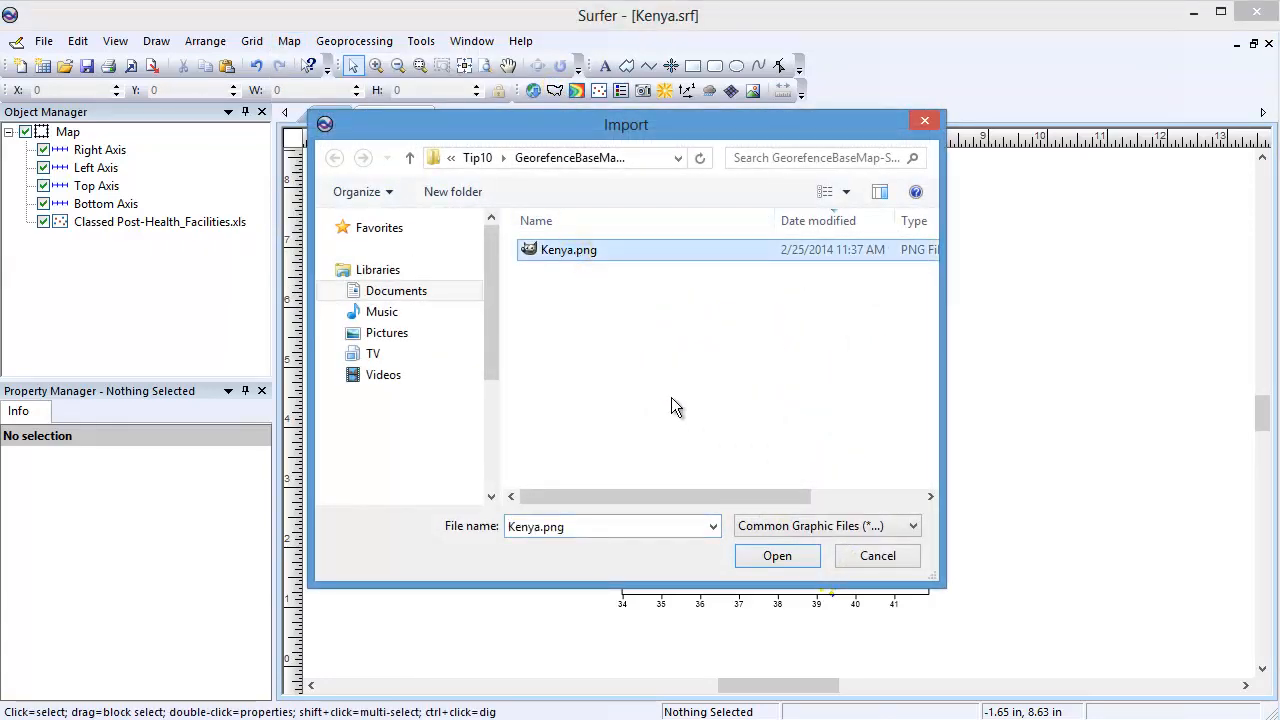
left_click(776, 556)
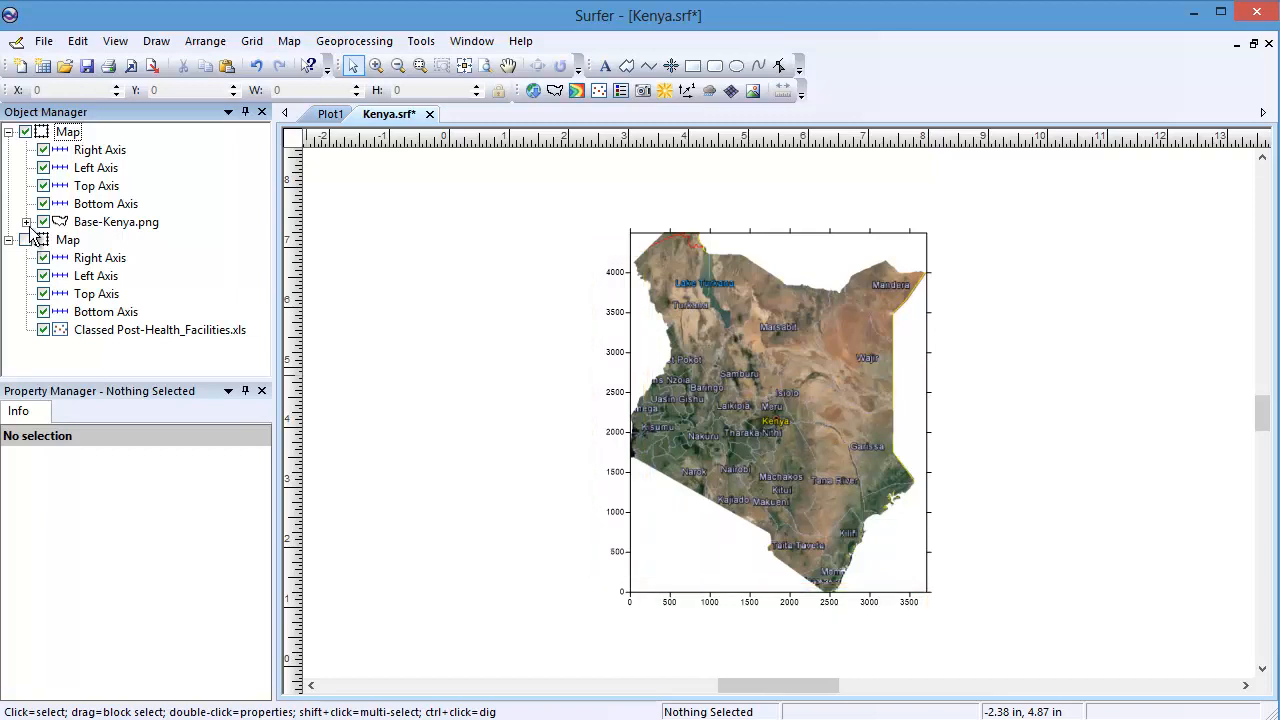
Expand Base-Kenya.png in the Object Manager to reveal its 3712 by 4500 pixel image layer.
left_click(96, 240)
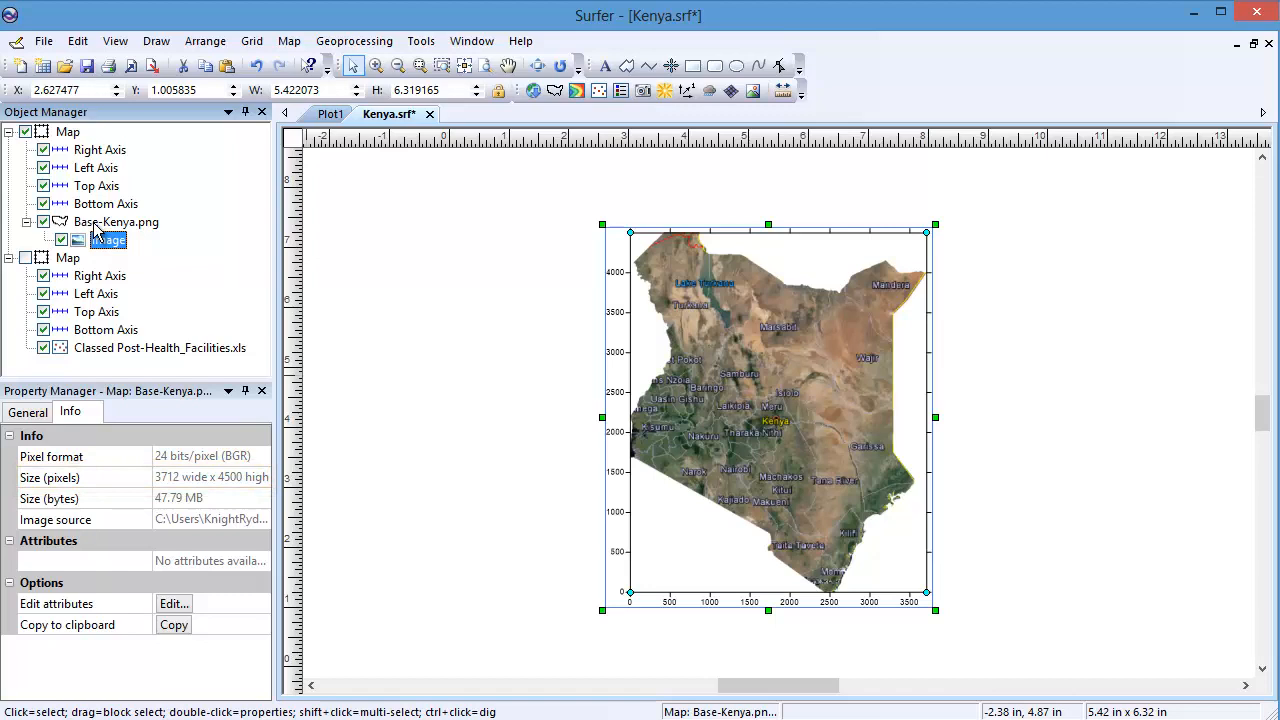
Set the Kenya base map's image coordinates to xMax 42.033458 and yMin -4.7 in the General properties.
left_click(116, 220)
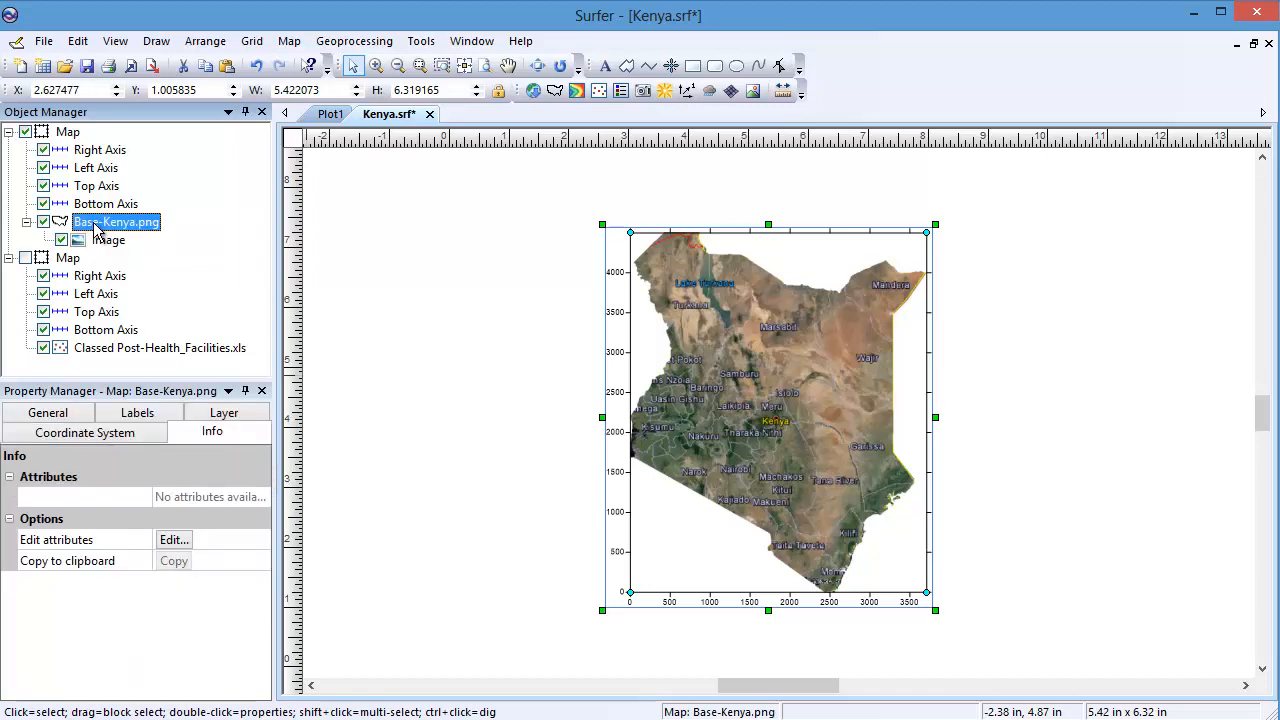
left_click(48, 432)
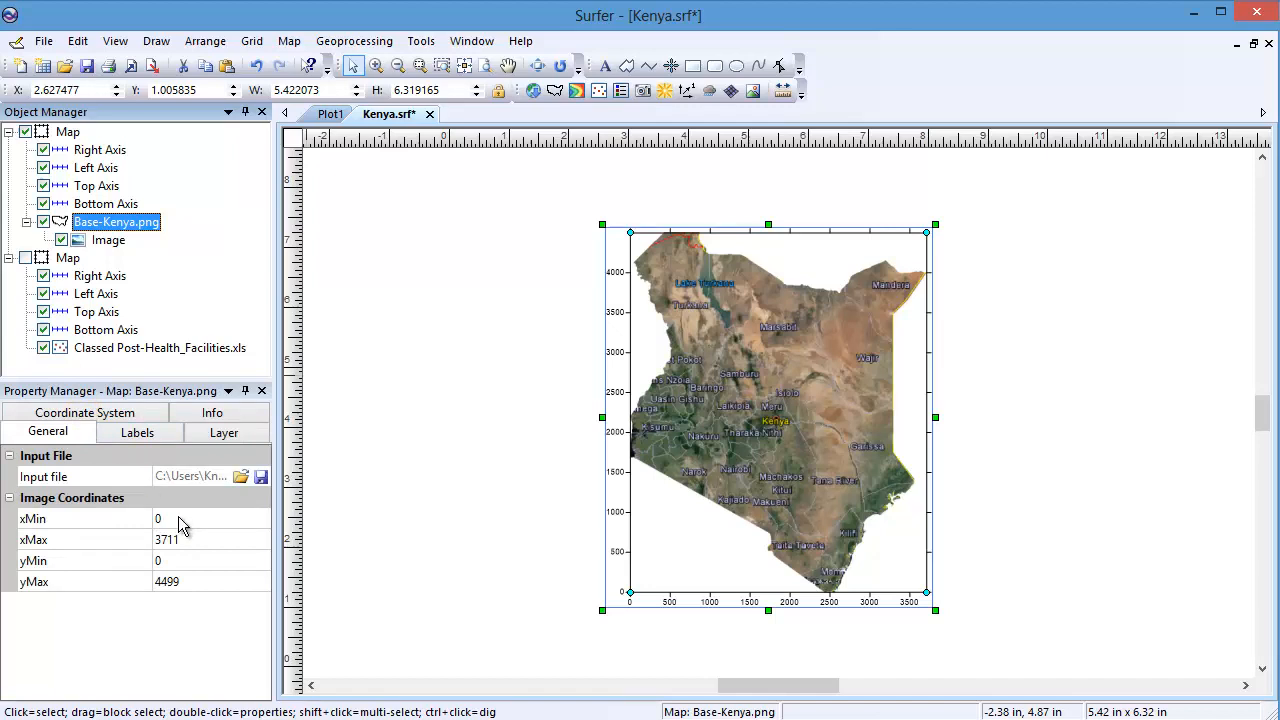
left_click(156, 518)
type("33.640403")
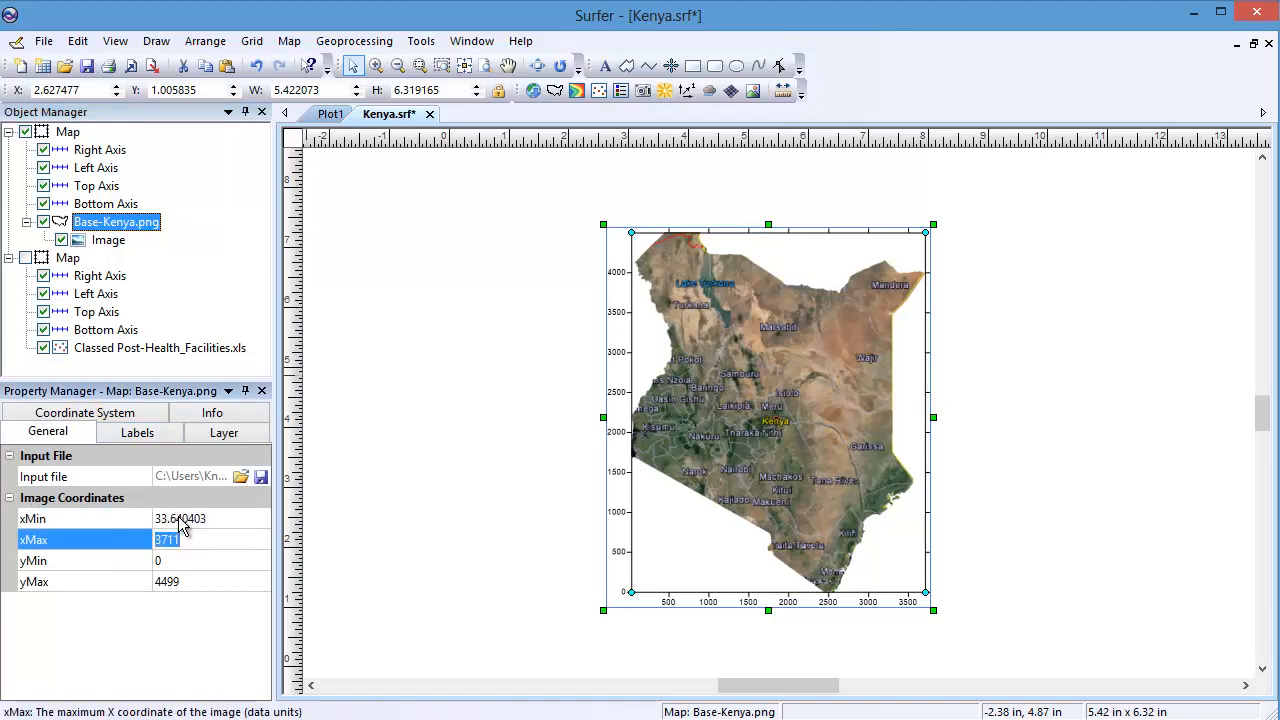
type("42.033458")
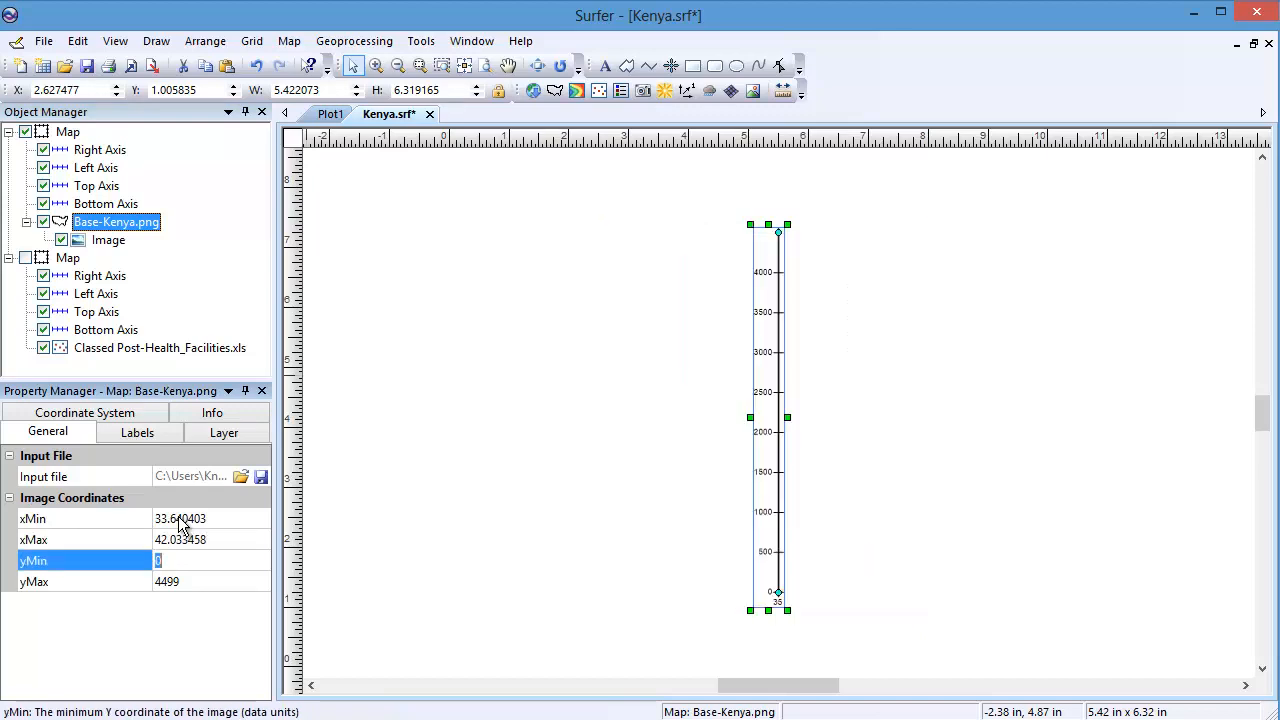
type("-4.7")
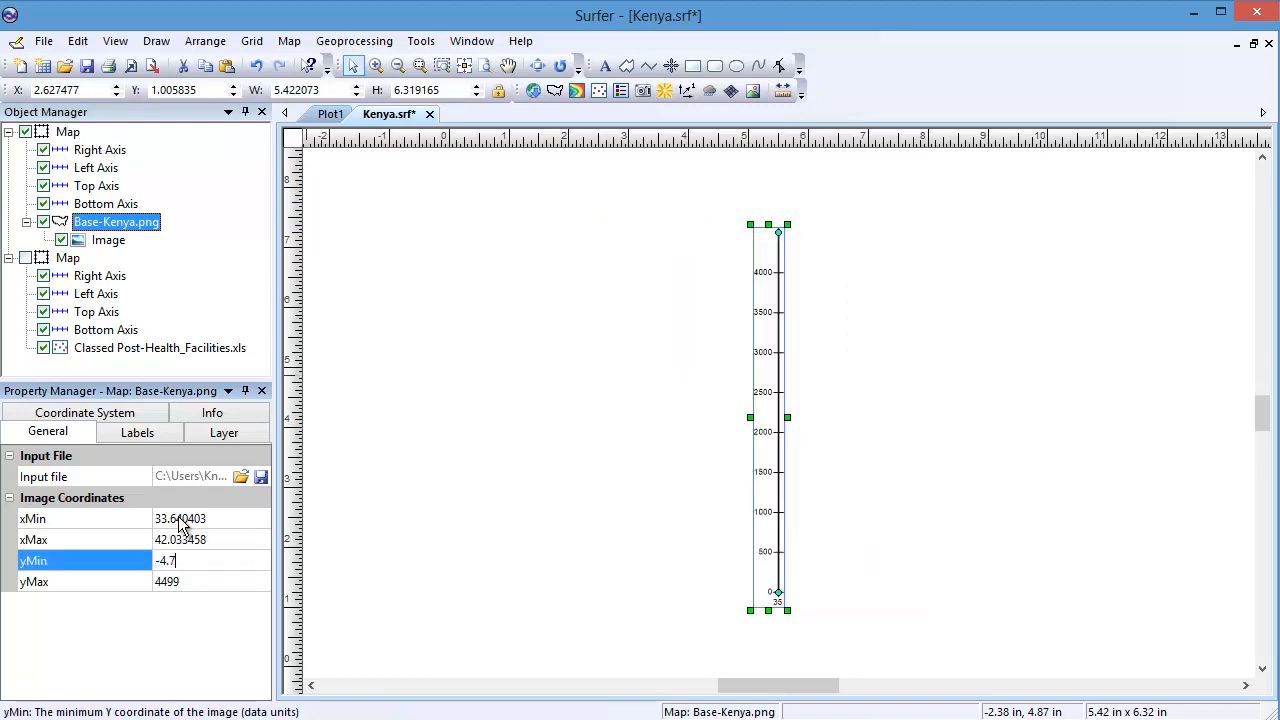